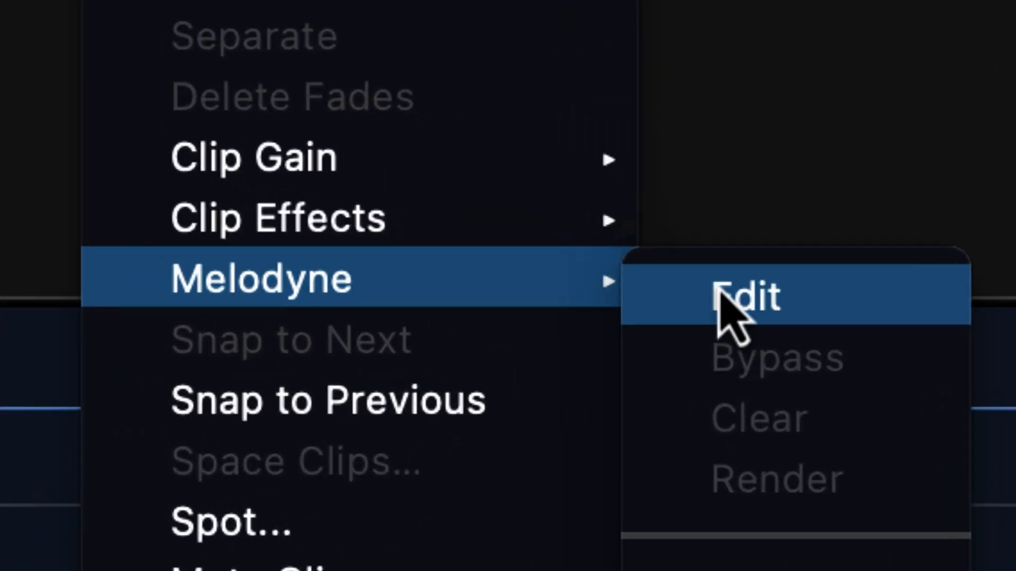
Open the vocal clip in Melodyne via the Melodyne > Edit context menu
{"action": "left_click", "coordinate": [752, 300]}
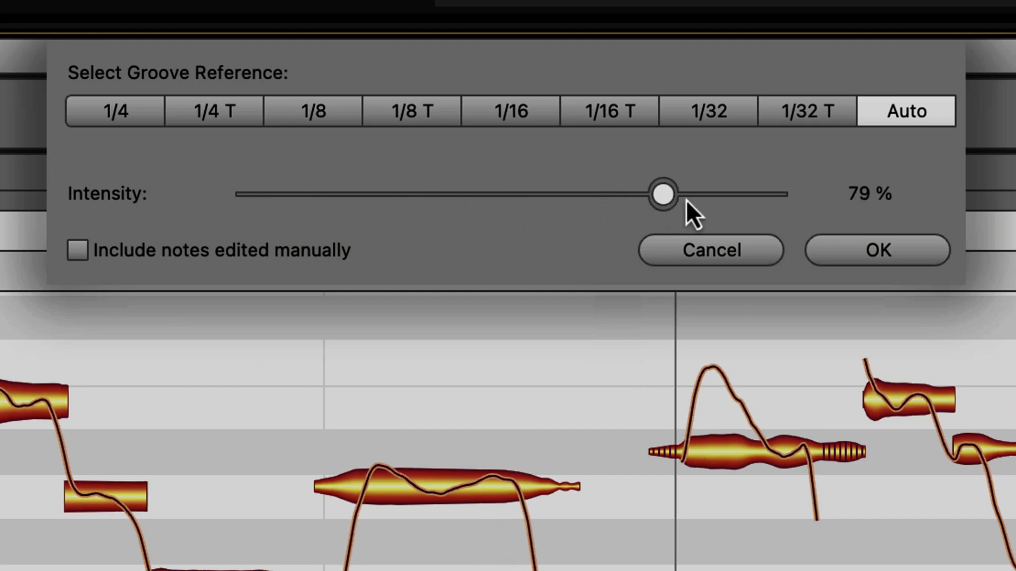
Set Melodyne's Quantize Time groove reference to 1/8 and lower the intensity
{"action": "left_click", "coordinate": [878, 250]}
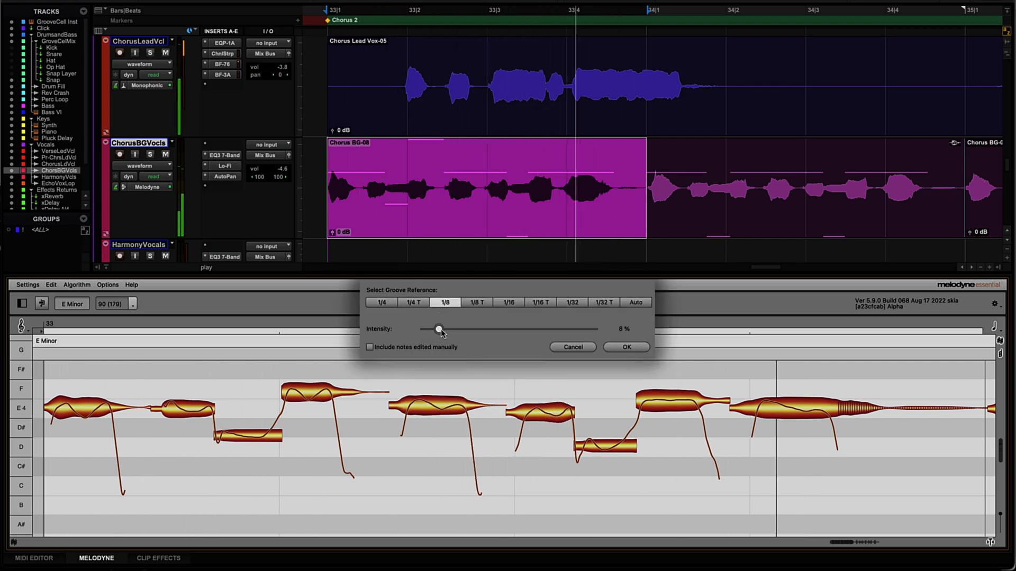
{"action": "left_click_drag", "start_coordinate": [439, 329], "coordinate": [497, 329]}
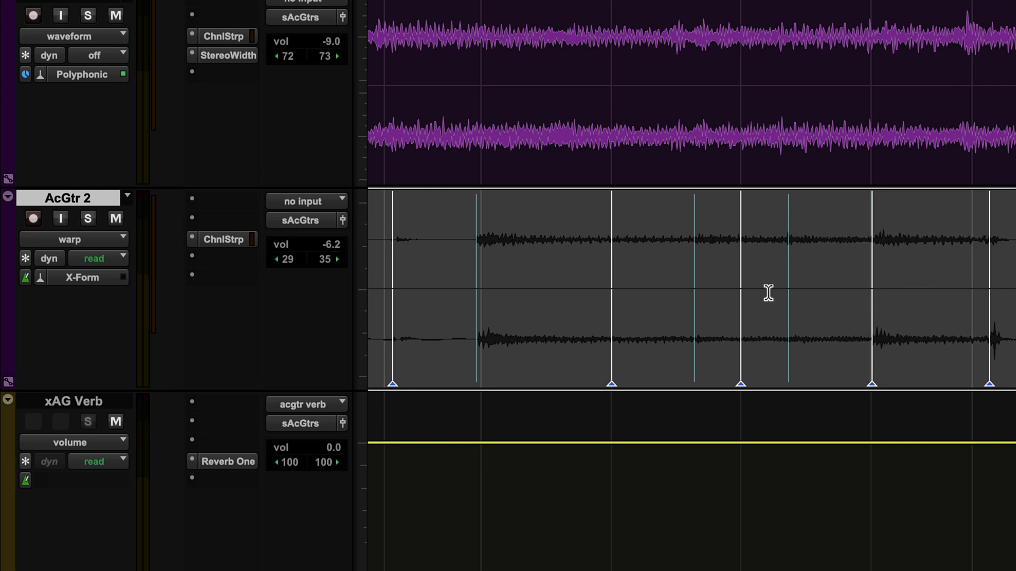
{"action": "mouse_move", "coordinate": [476, 288]}
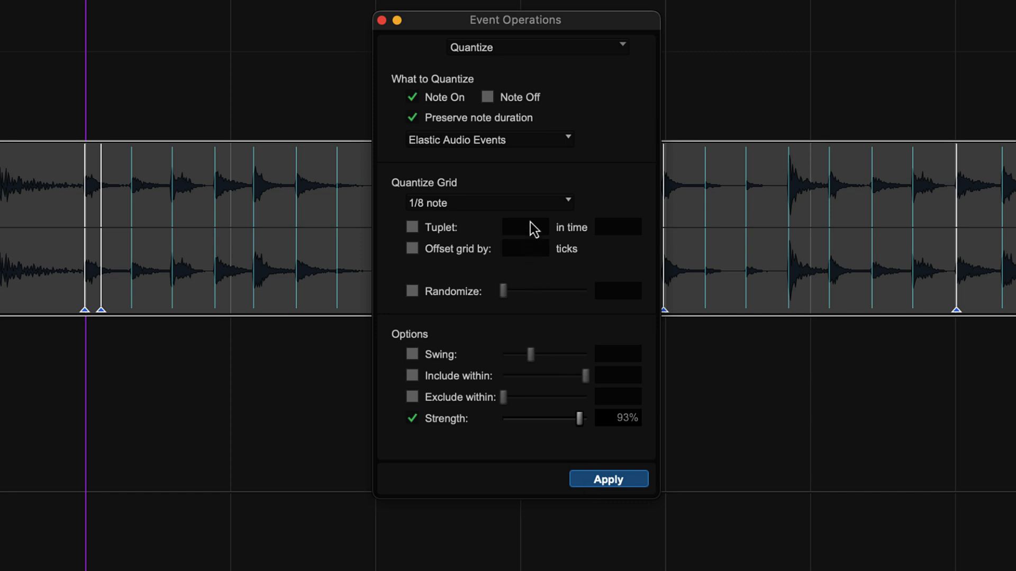
Apply the 10FeelInjector_16thShuffle Feel Injector template to the guitar's Elastic Audio events
{"action": "left_click", "coordinate": [488, 203]}
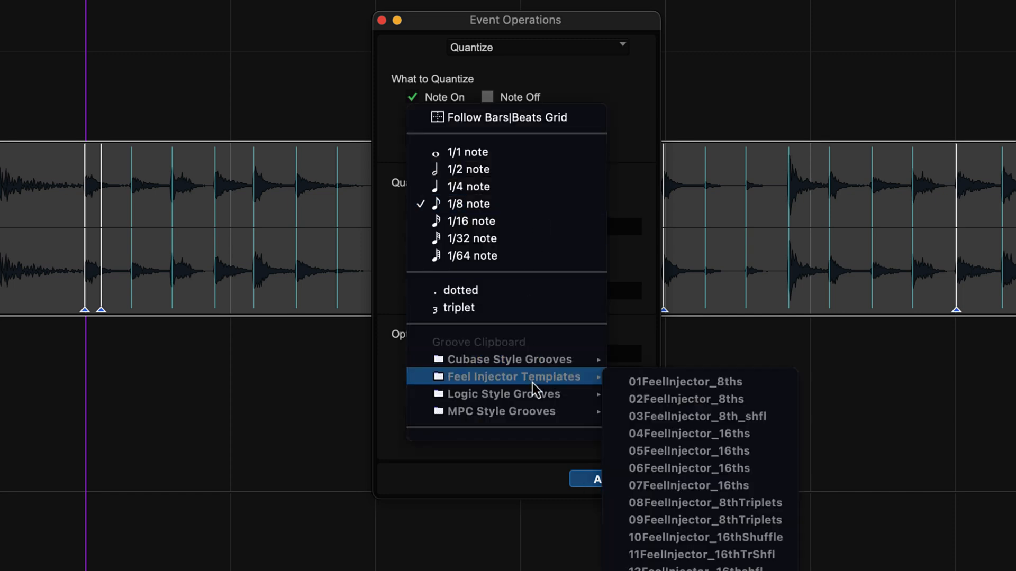
{"action": "left_click", "coordinate": [703, 537]}
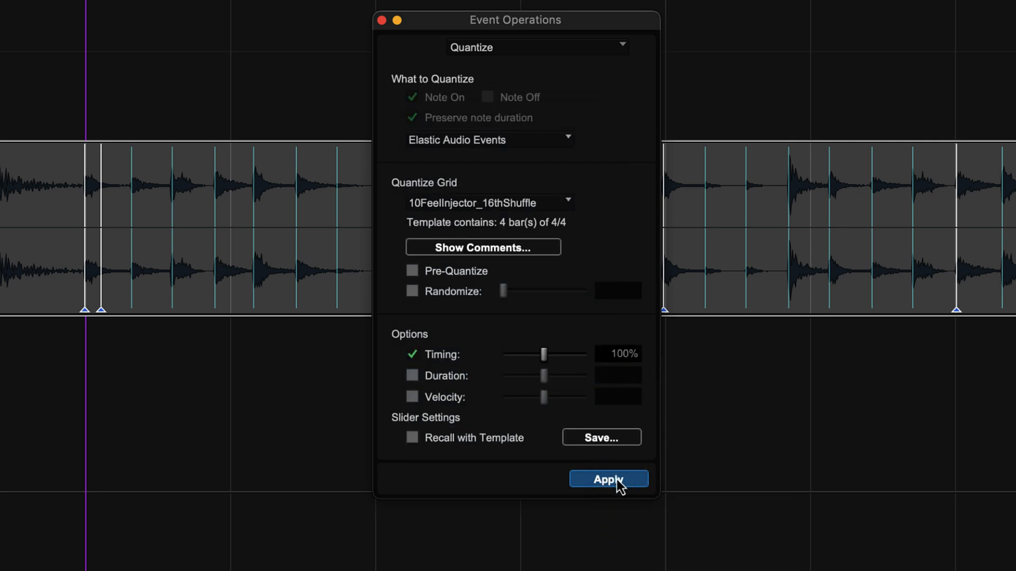
{"action": "left_click", "coordinate": [608, 478]}
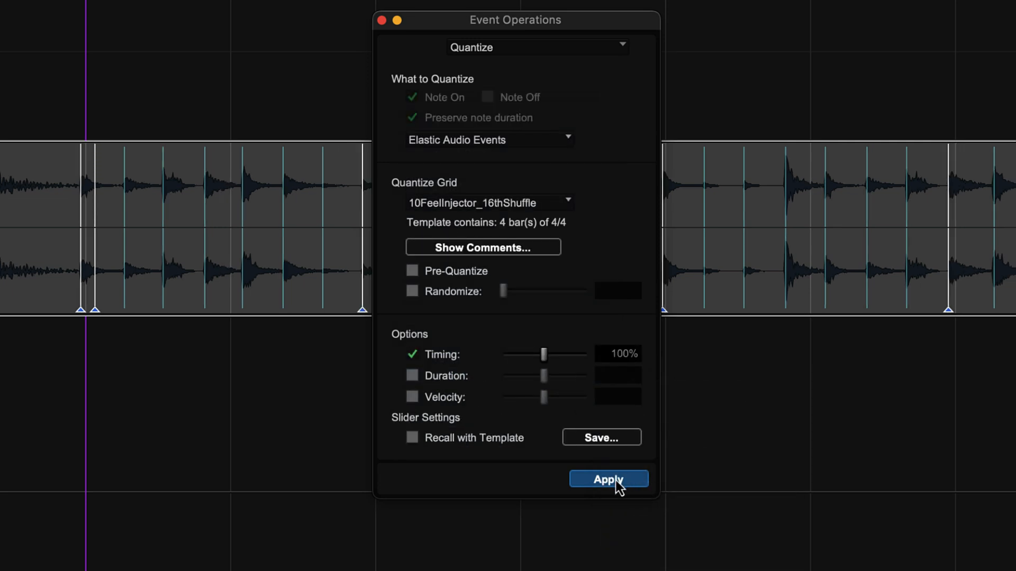
{"action": "left_click", "coordinate": [609, 479]}
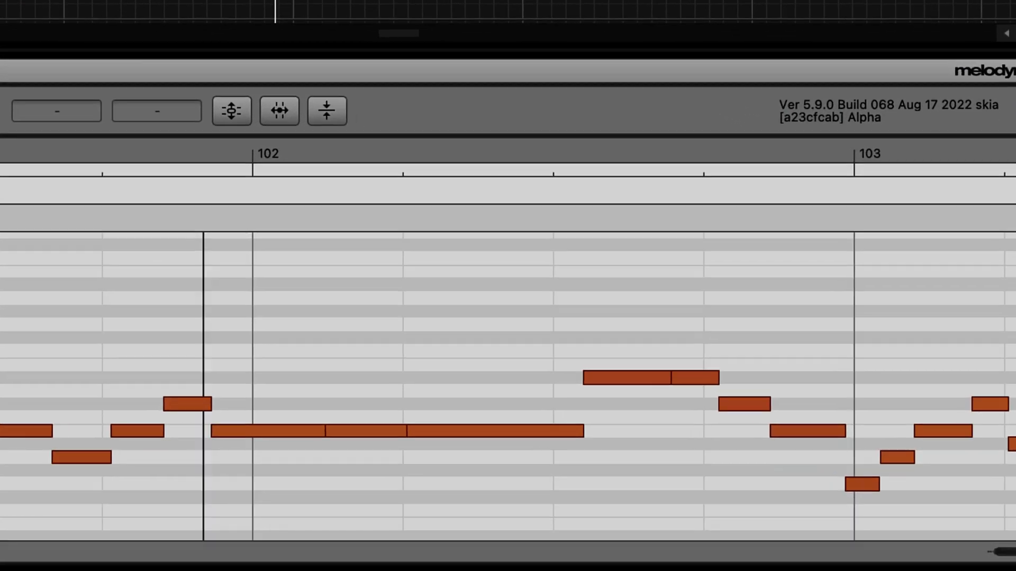